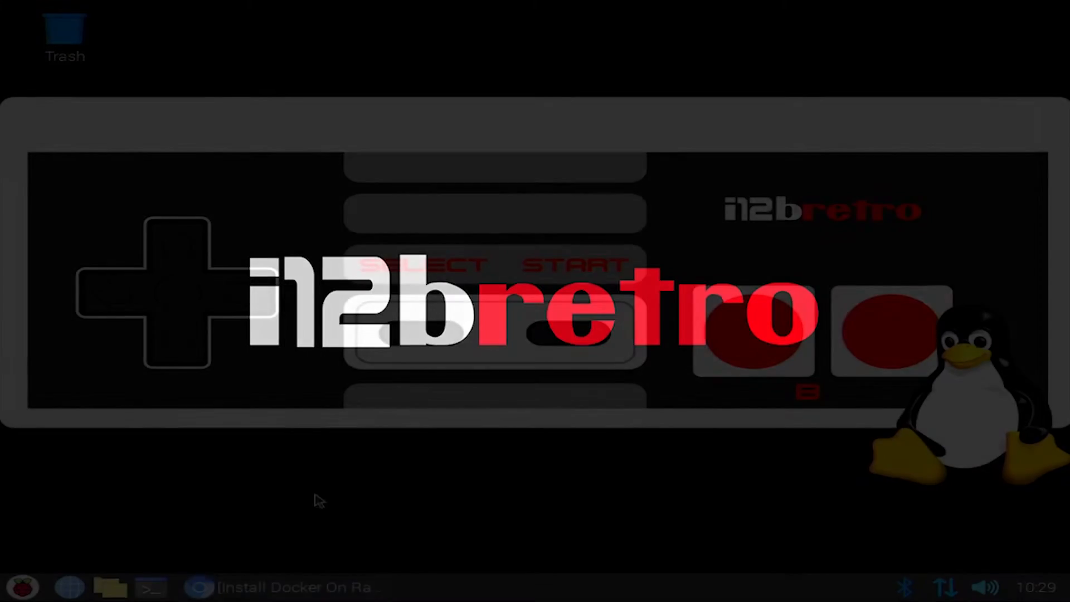
Launch a new LXTerminal window from the taskbar to install the Docker packages.
click(202, 588)
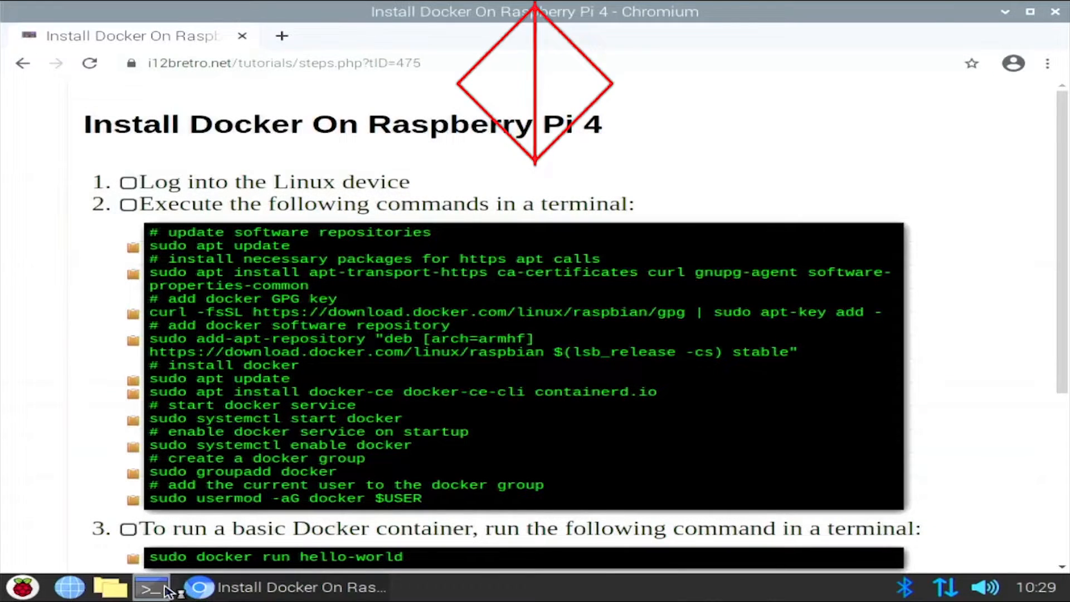
click(150, 588)
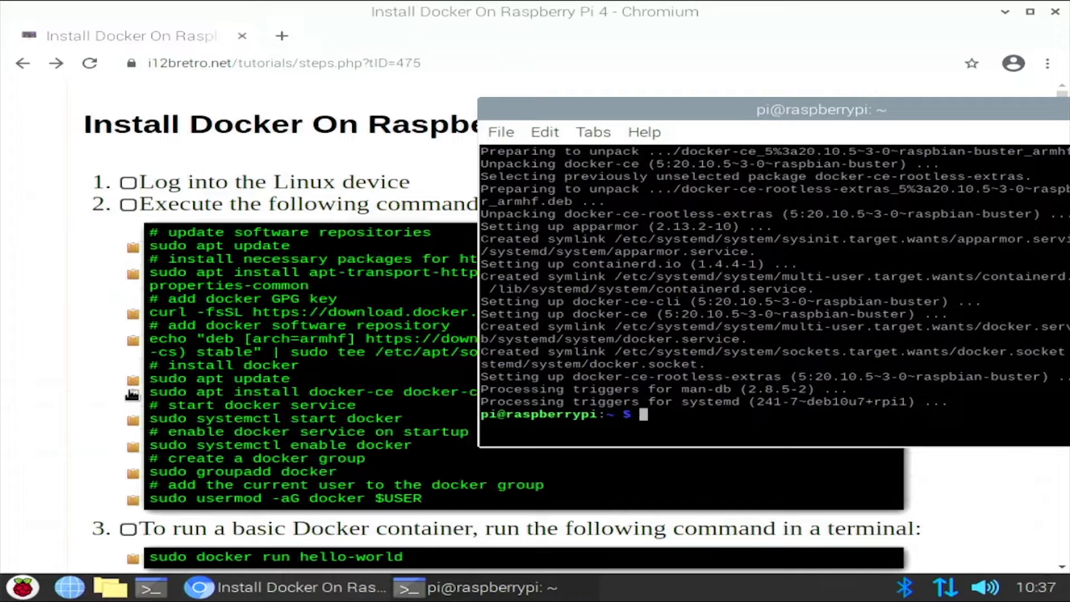
Run 'sudo docker run hello-world' to pull and start the hello-world container.
click(133, 421)
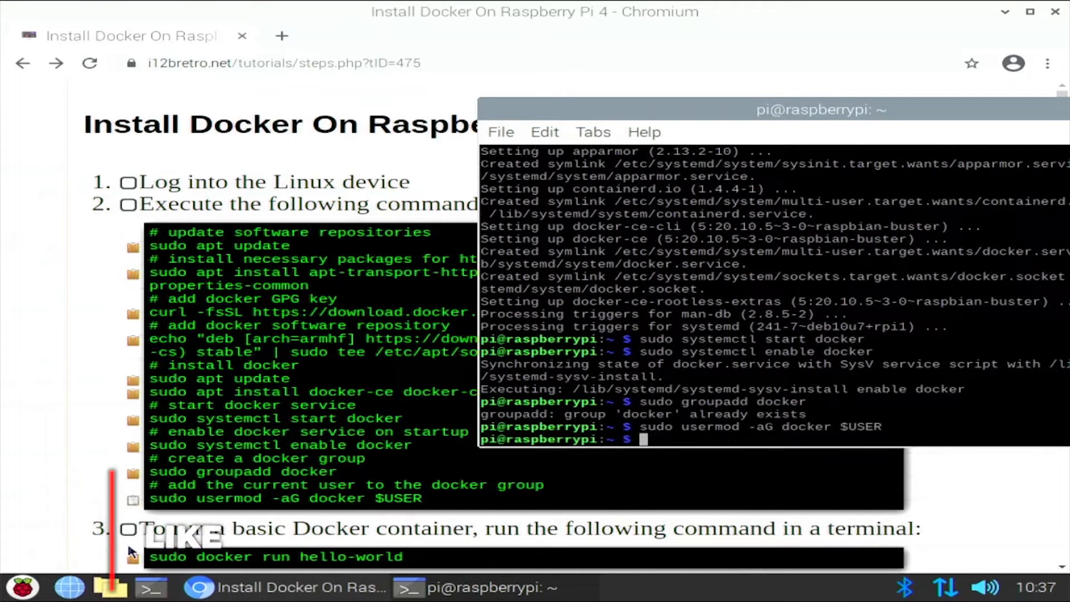
text(sudo docker run hello-world)
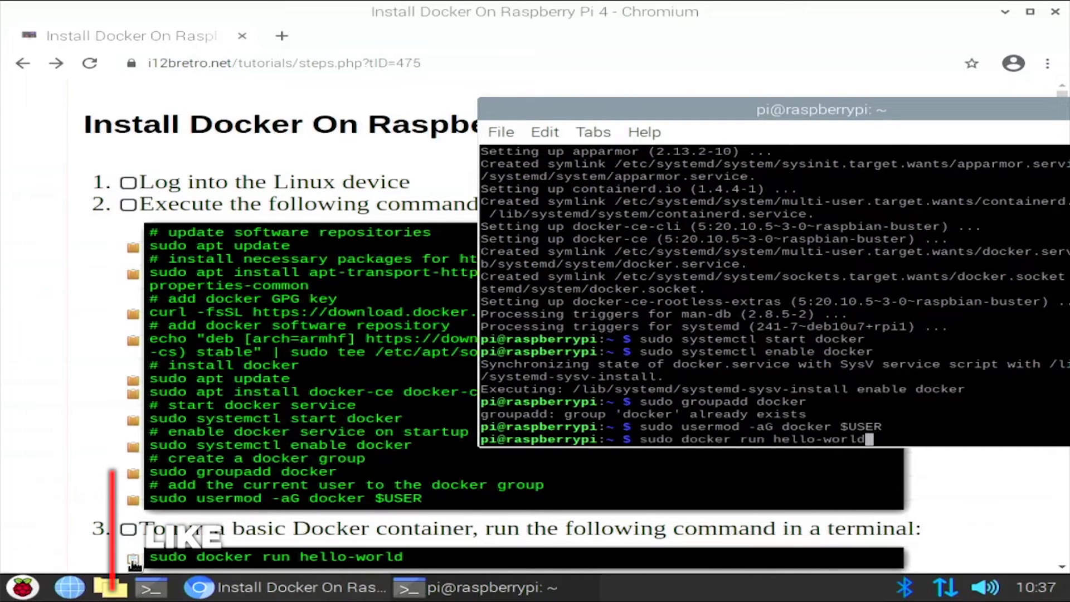
key(Return)
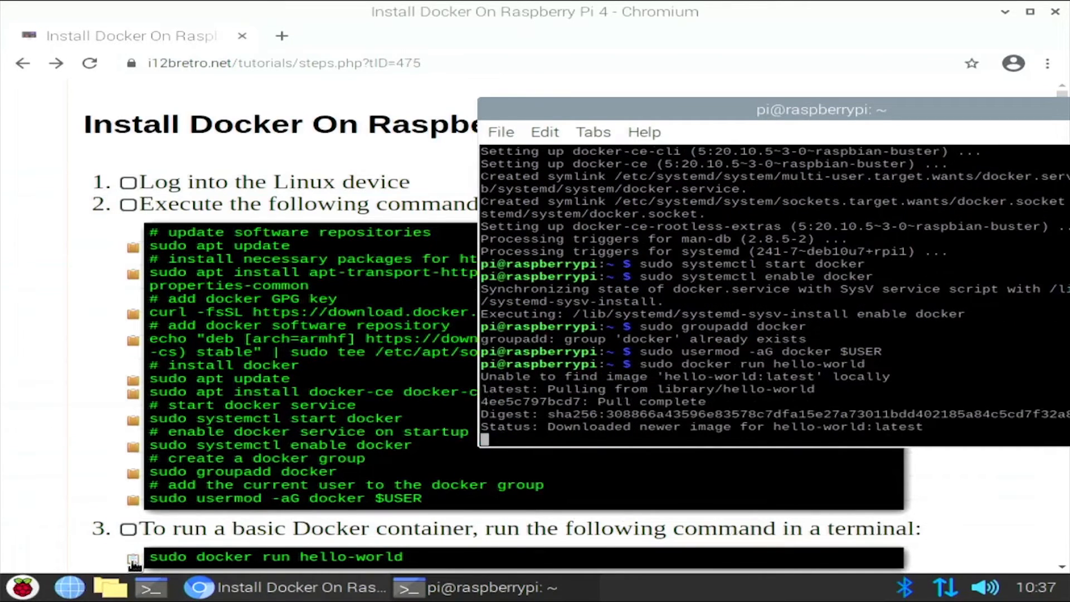